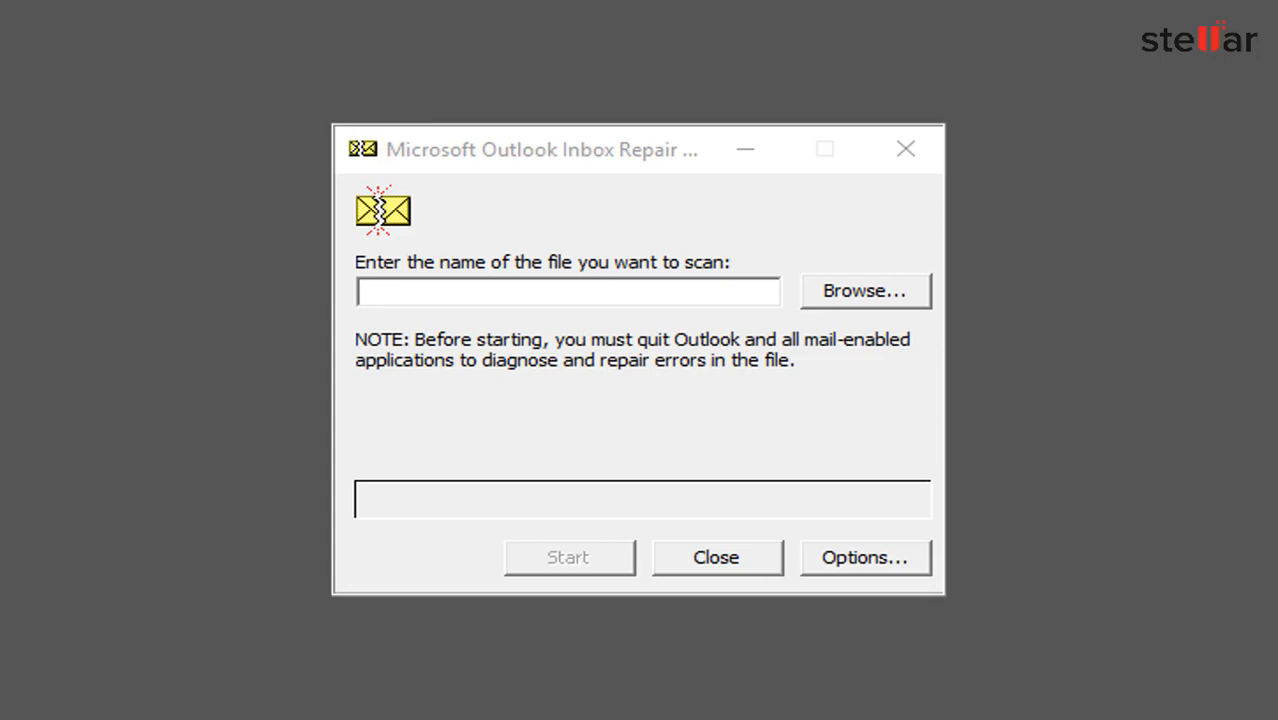
Step: Scan the corrupt PST with the Inbox Repair Tool and dismiss the 'does not recognize the file' error
click(568, 556)
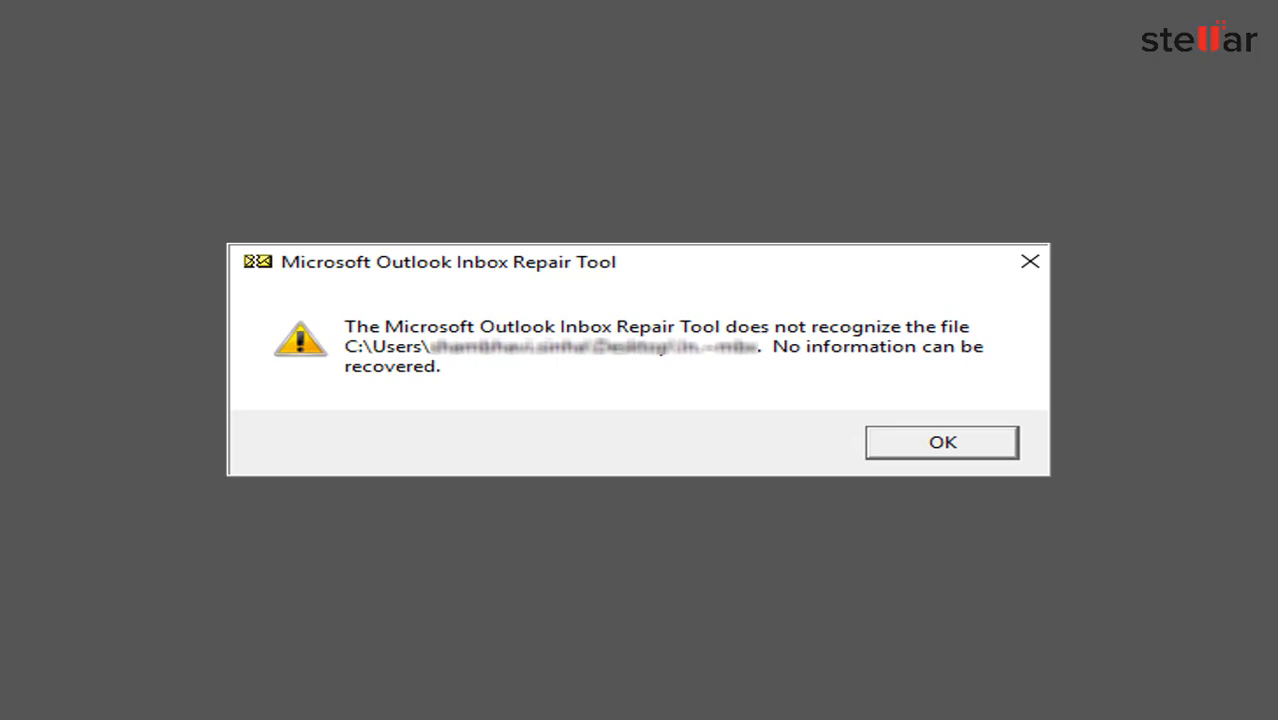
click(940, 442)
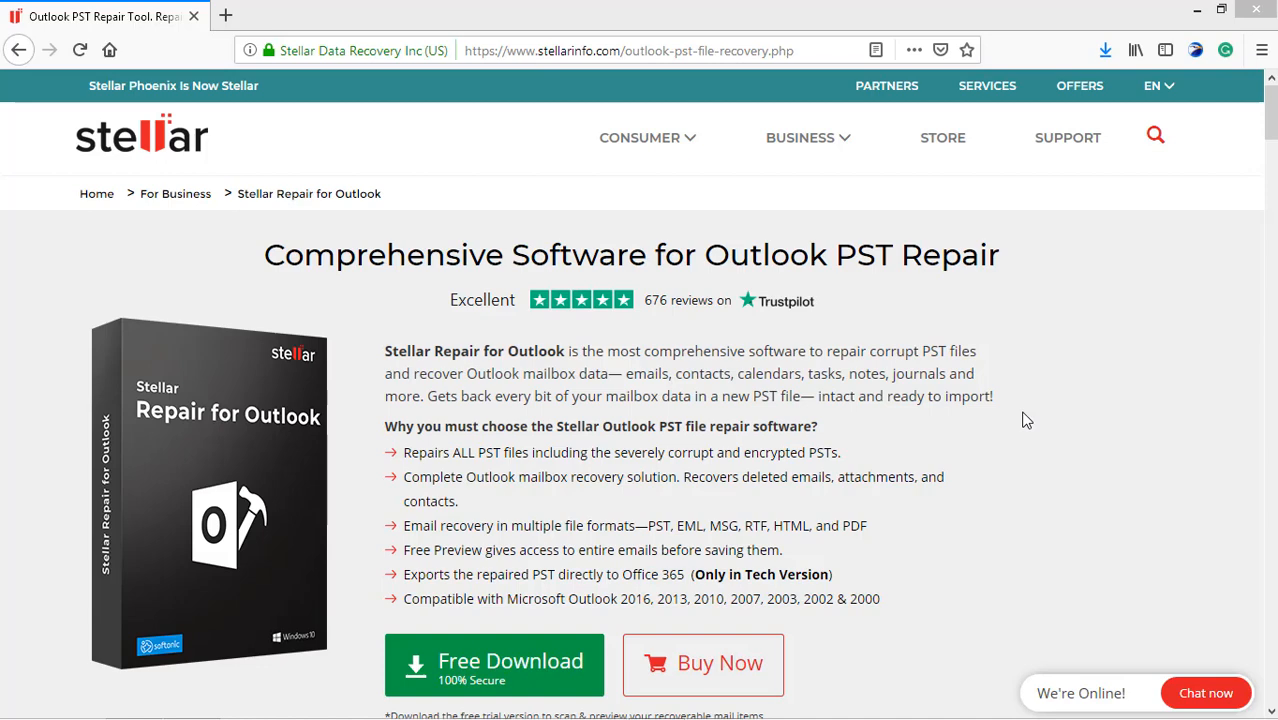
mouse_move(1130, 320)
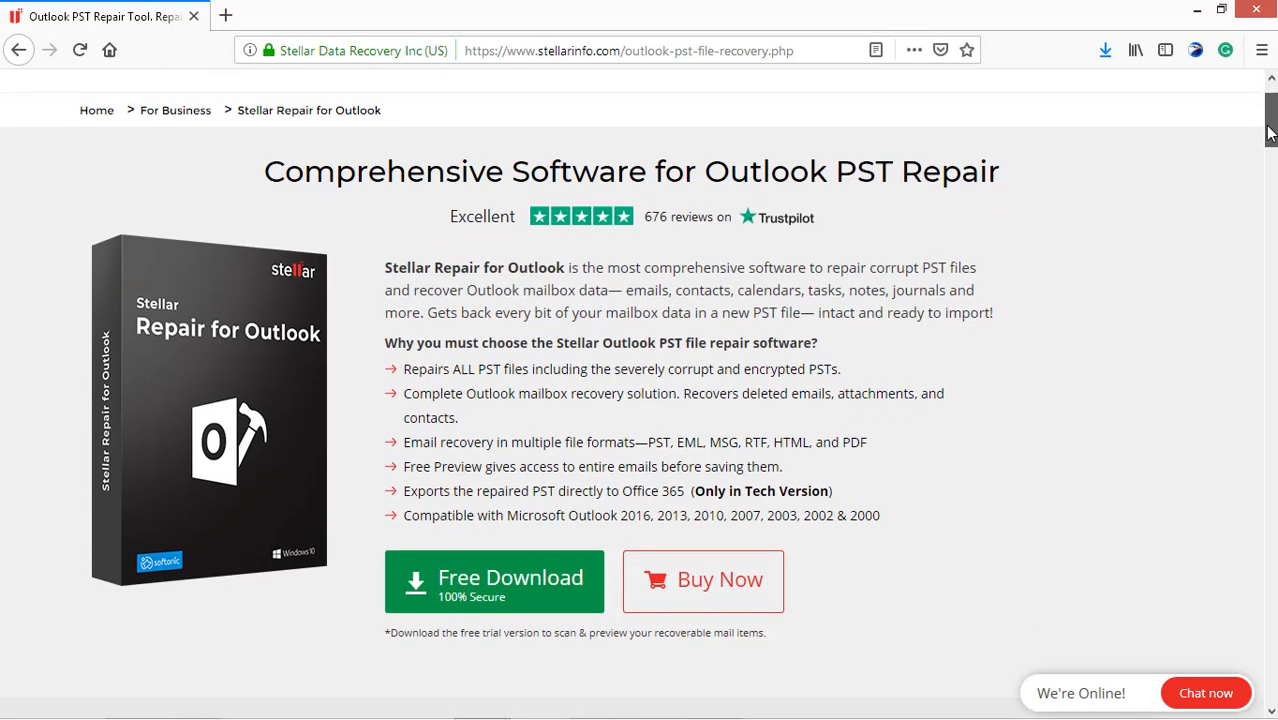
scroll(down, 3)
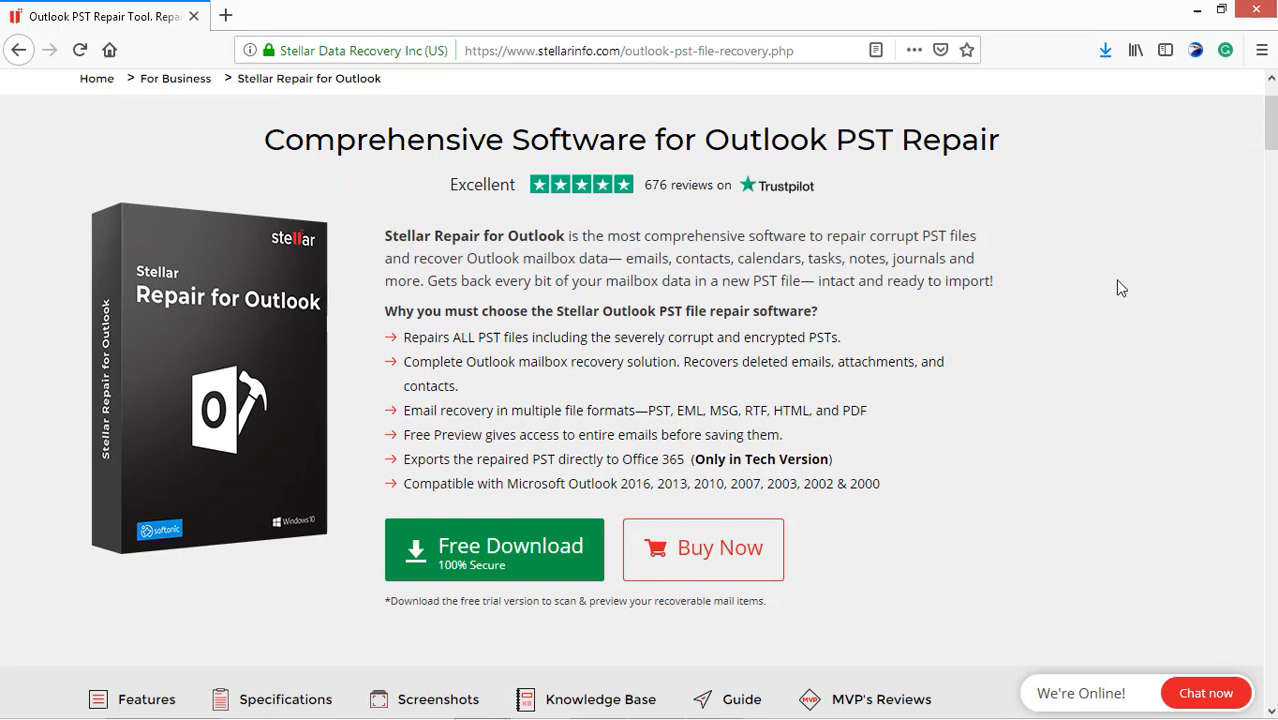
mouse_move(984, 346)
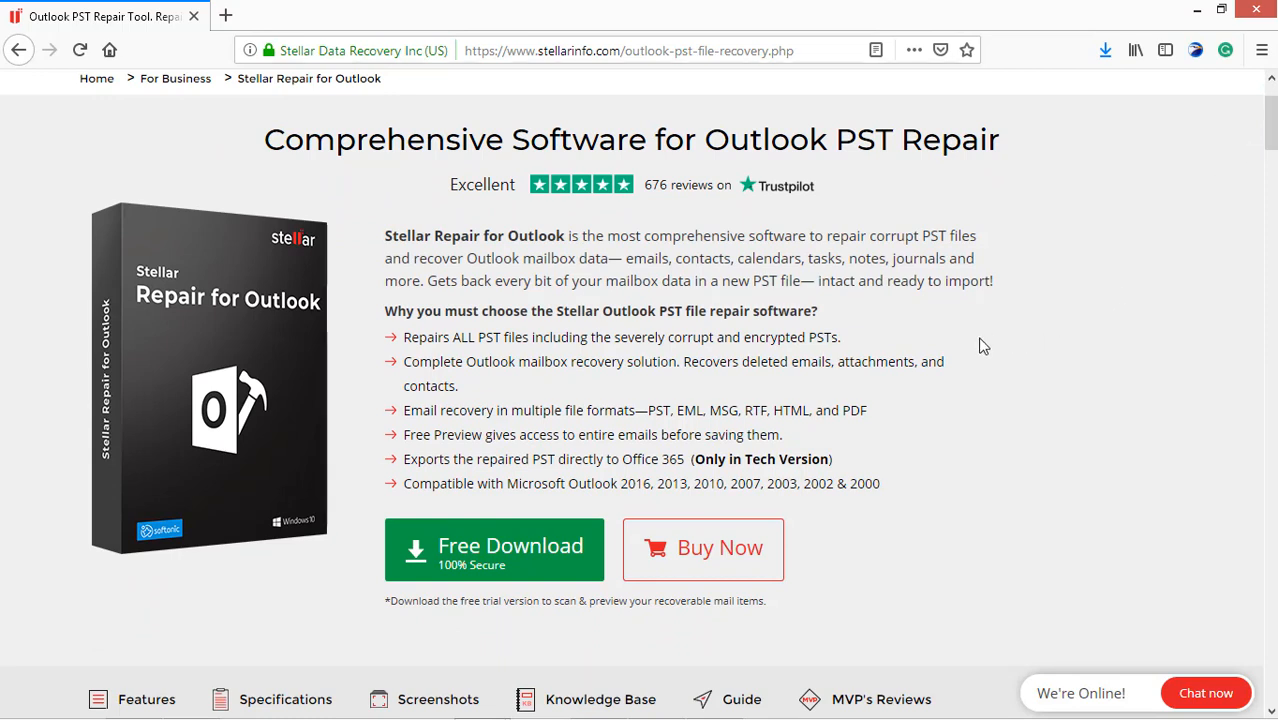
mouse_move(596, 524)
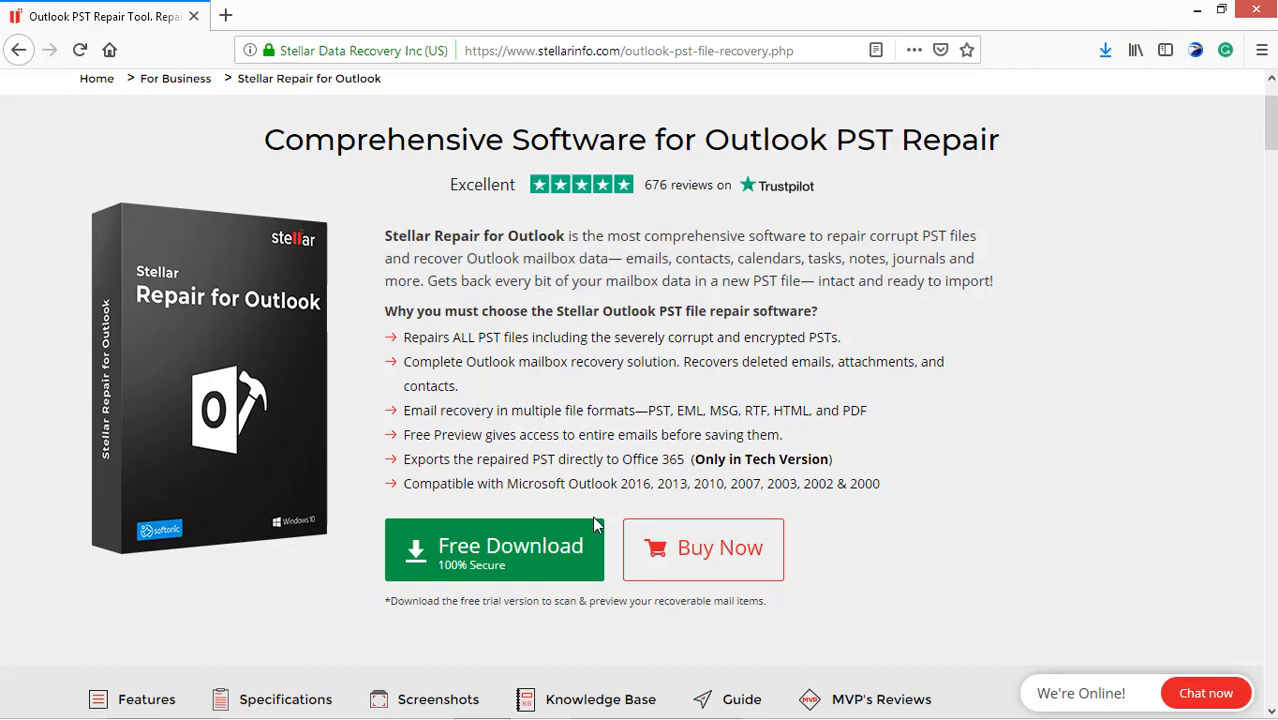
mouse_move(584, 540)
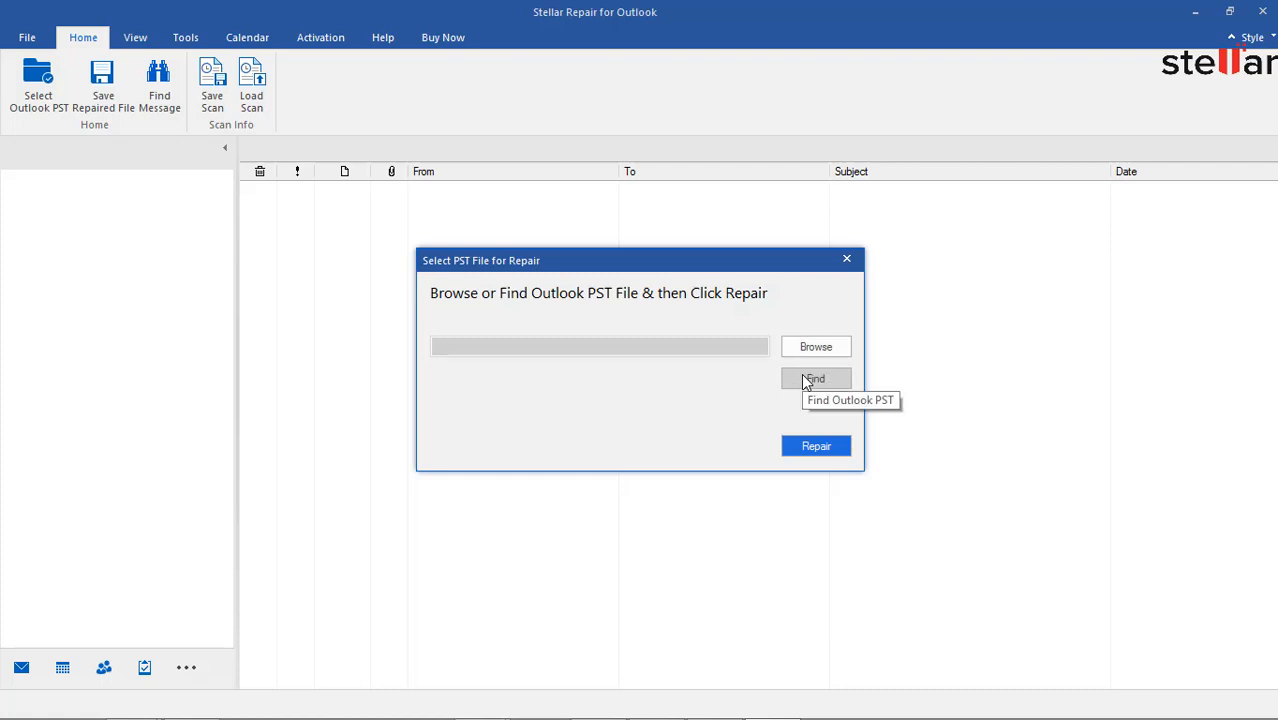
mouse_move(808, 412)
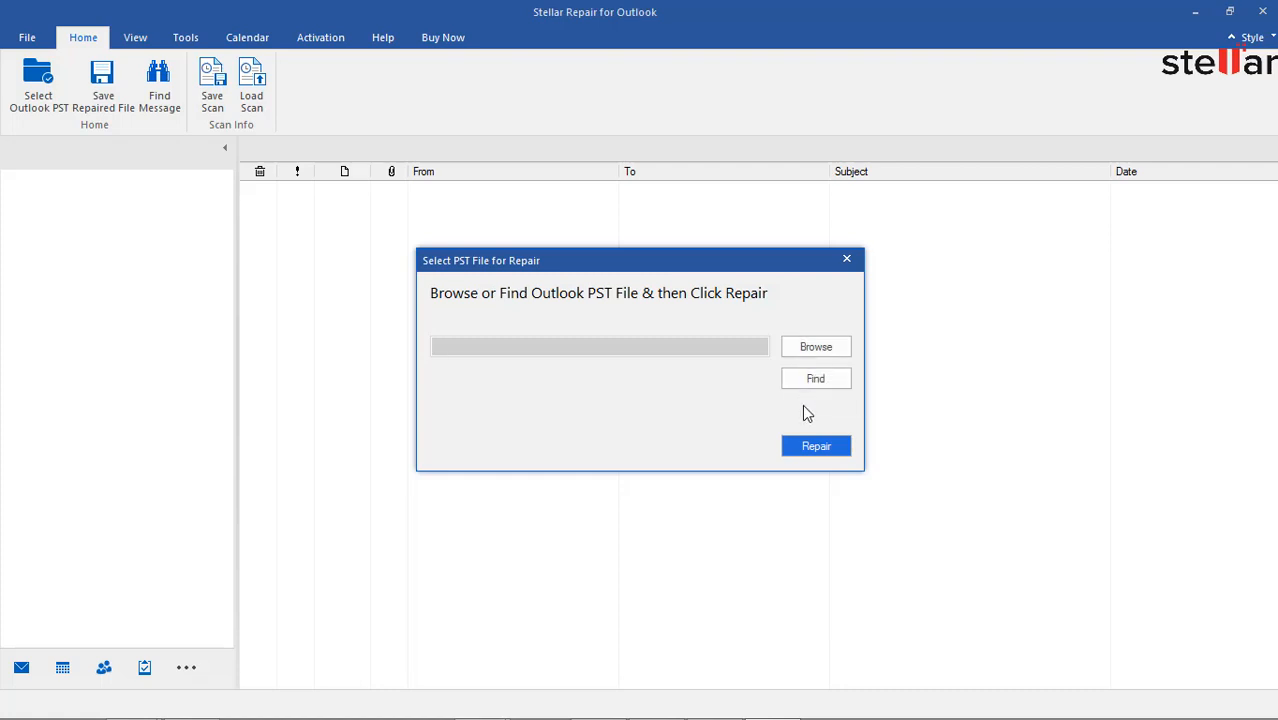
Step: Select kacper.pst from the Desktop via Browse and start the repair
click(816, 346)
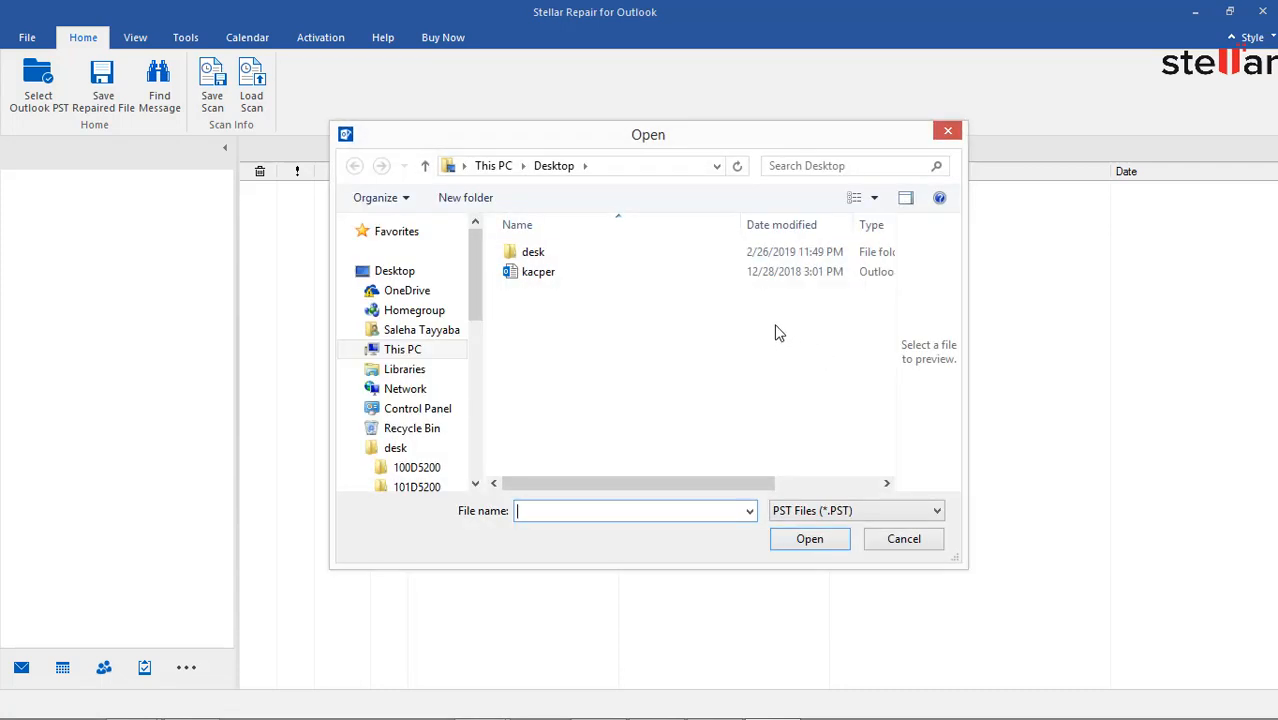
click(808, 538)
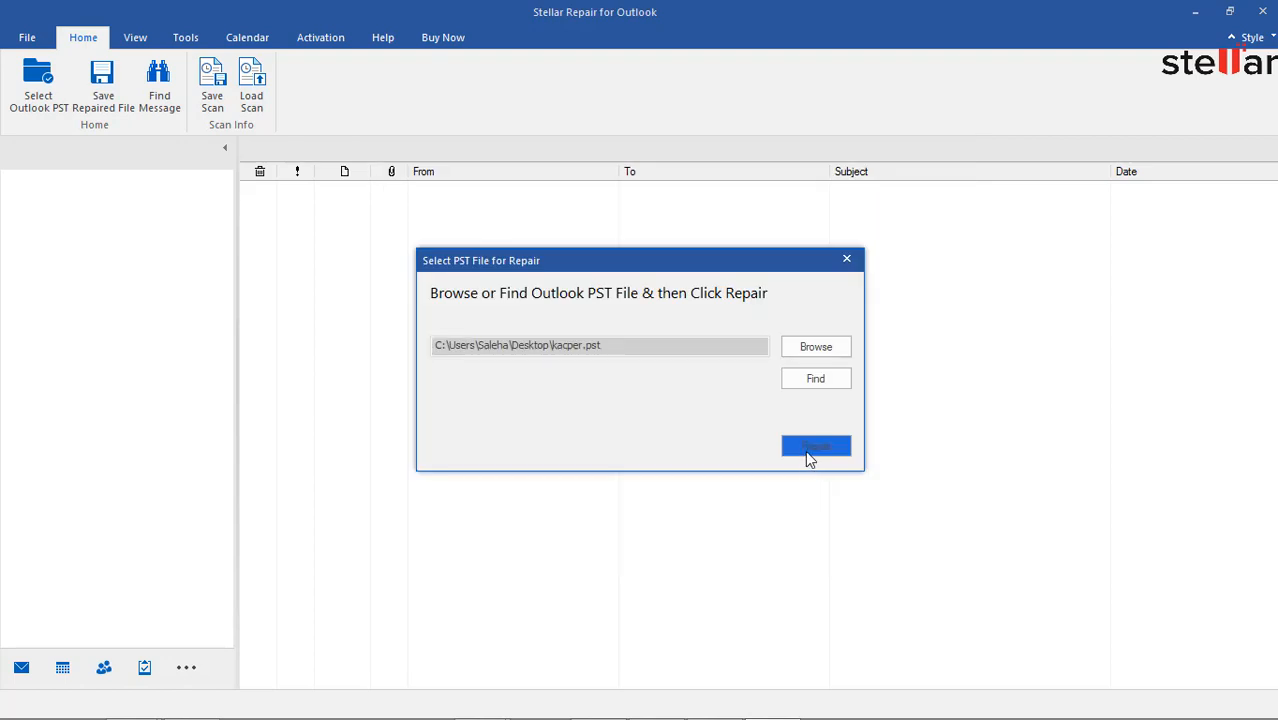
click(816, 446)
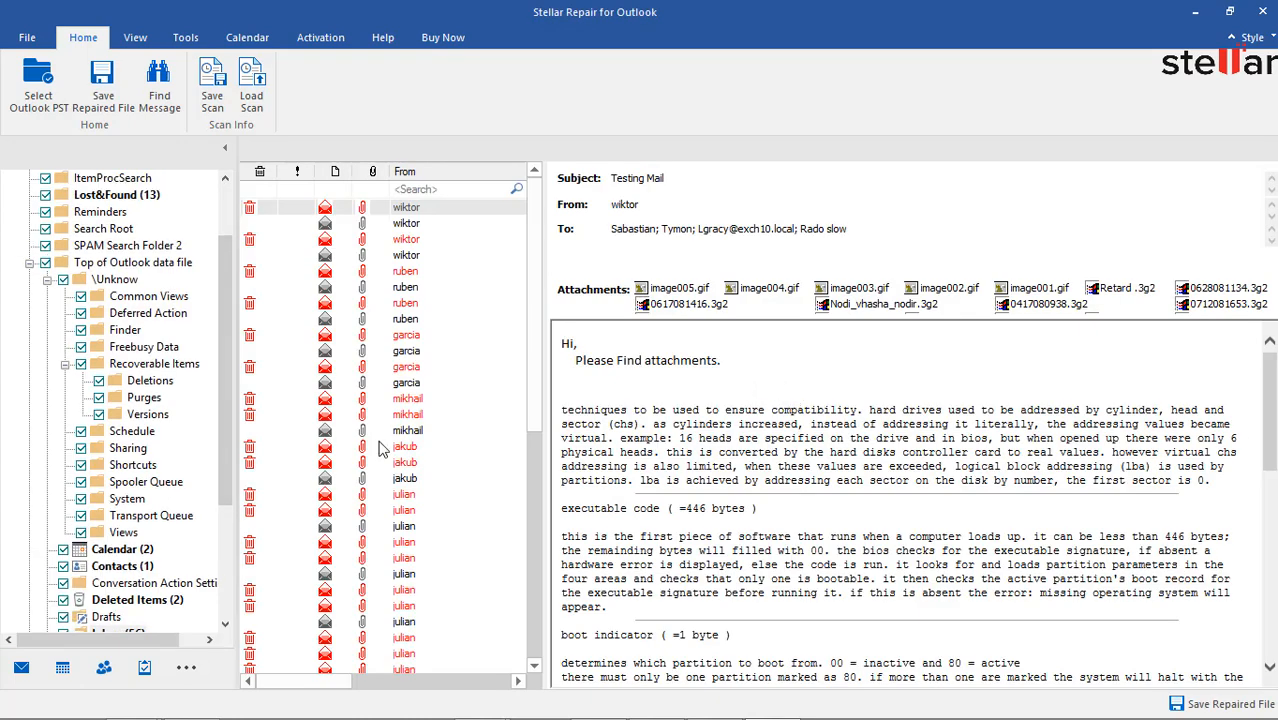
Step: Browse the recovered folder tree and preview the MySQL monitoring Tutorial email with attachments
scroll(down, 3)
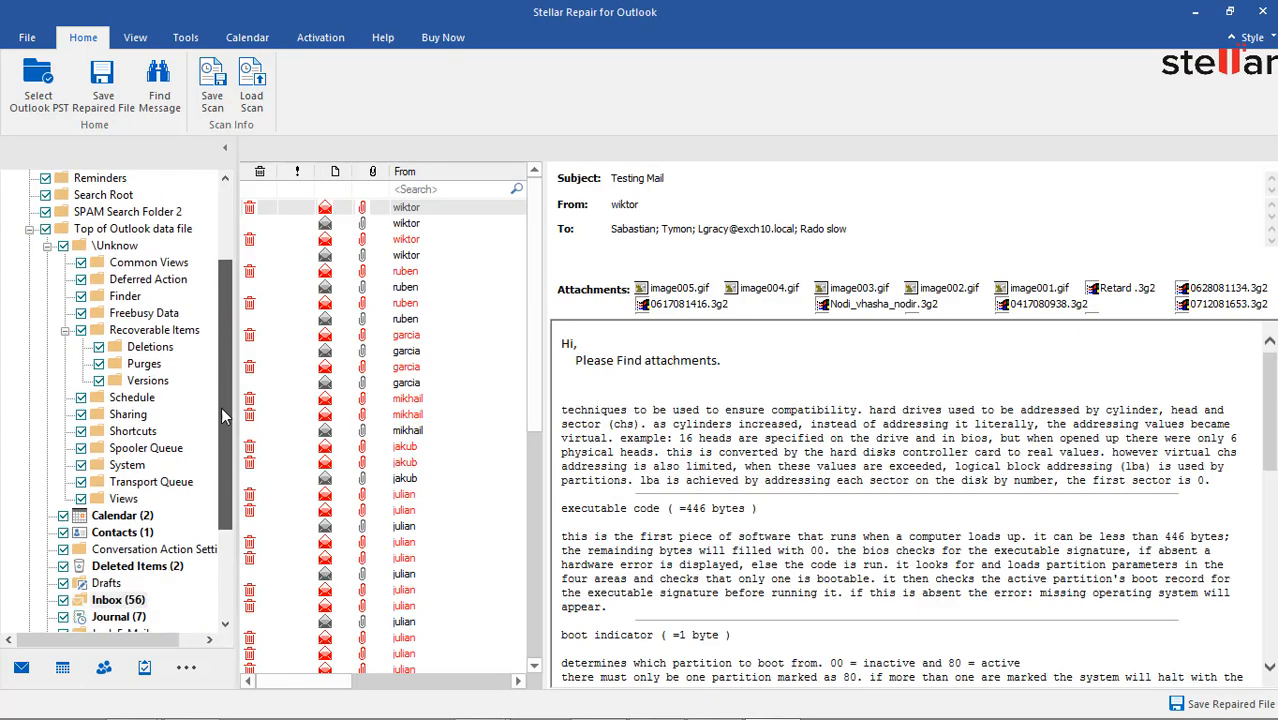
click(420, 398)
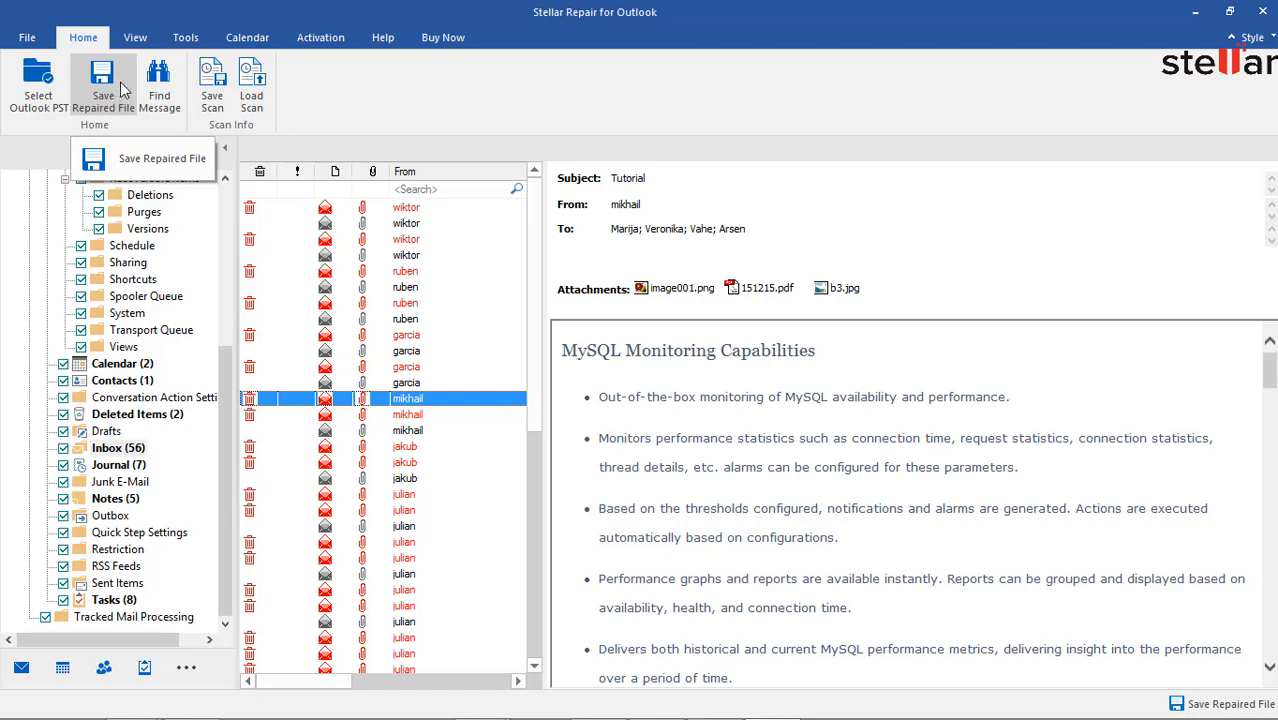
Step: Save the recovered mailbox in PST format to the Desktop and check the kacper Repaired file there
click(162, 158)
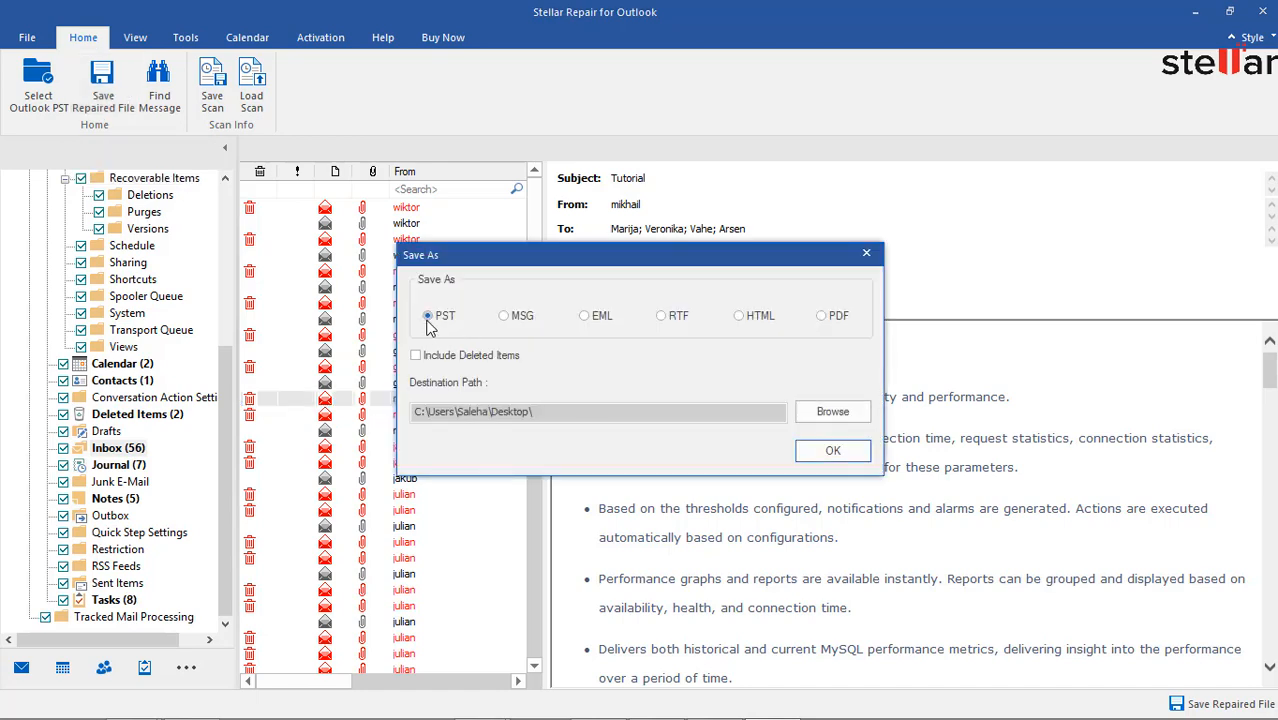
click(832, 450)
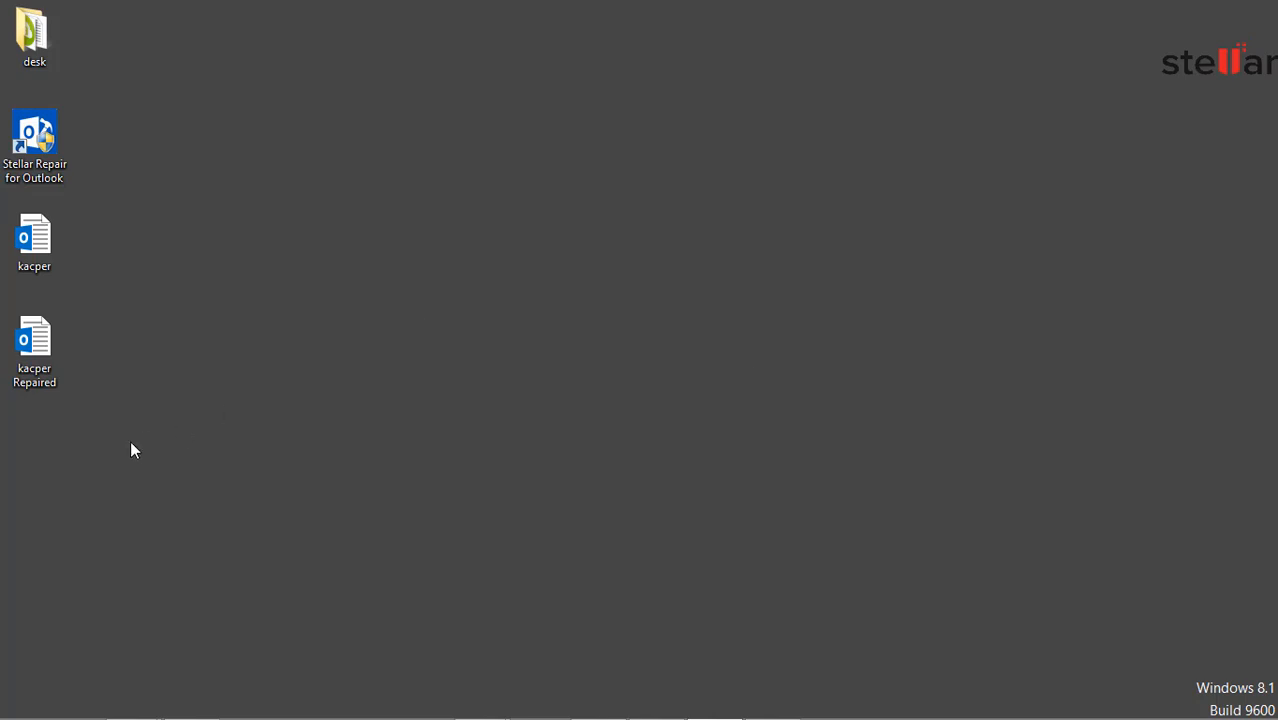
click(36, 350)
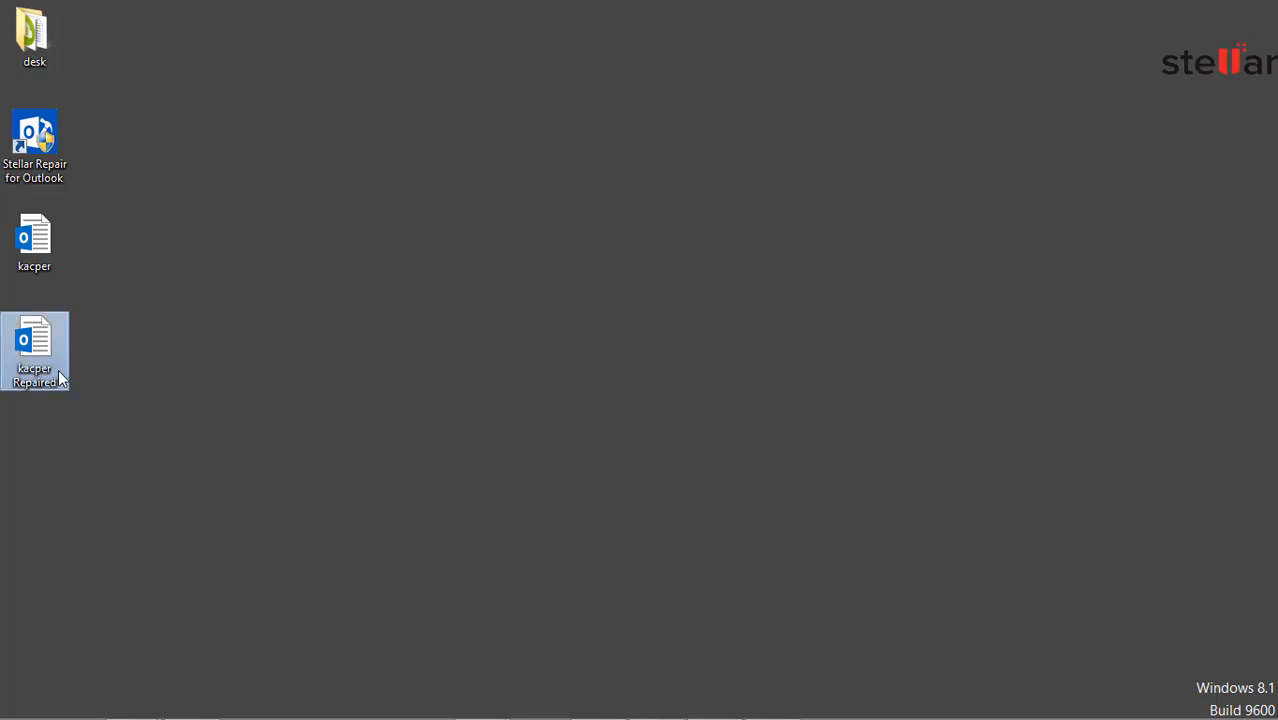